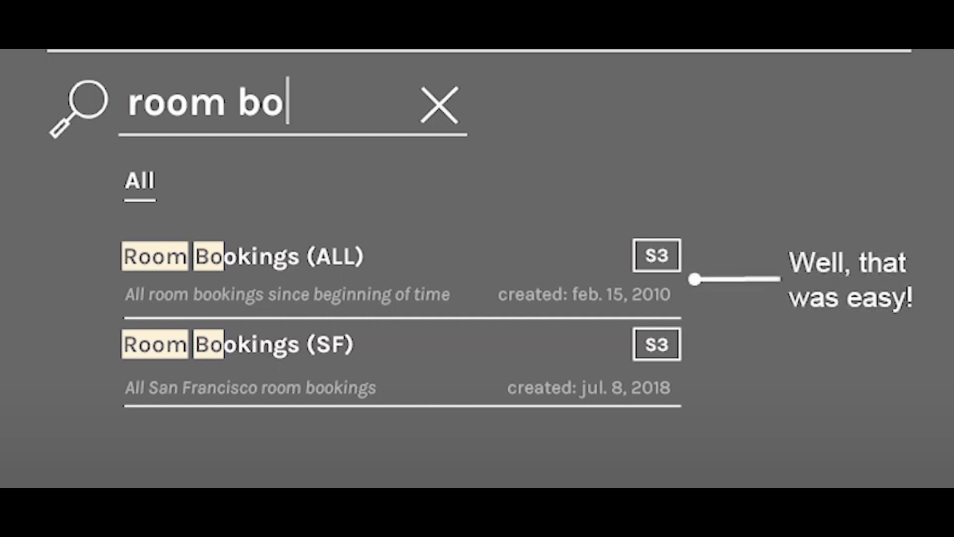
- Advance to the Room Bookings (ALL) slide showing its owner, location and schema
click(243, 255)
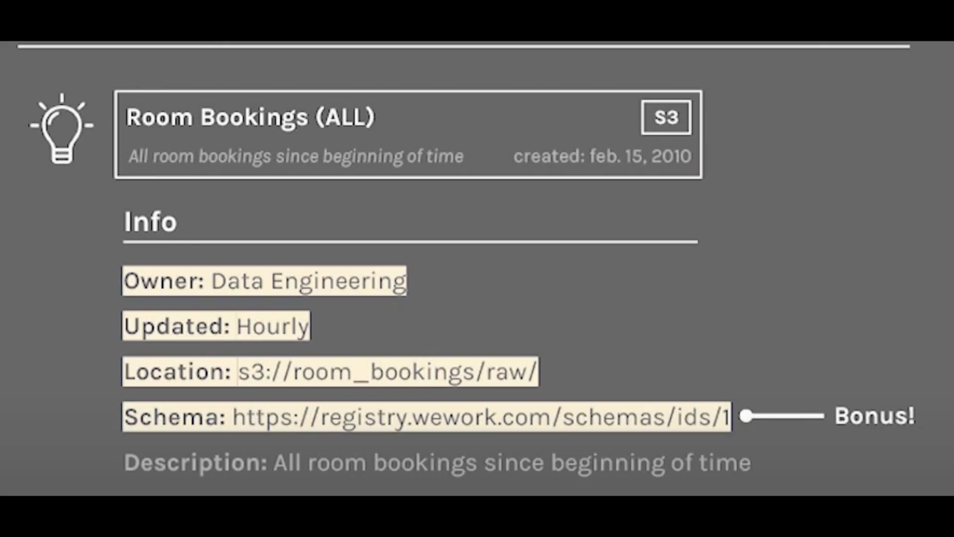